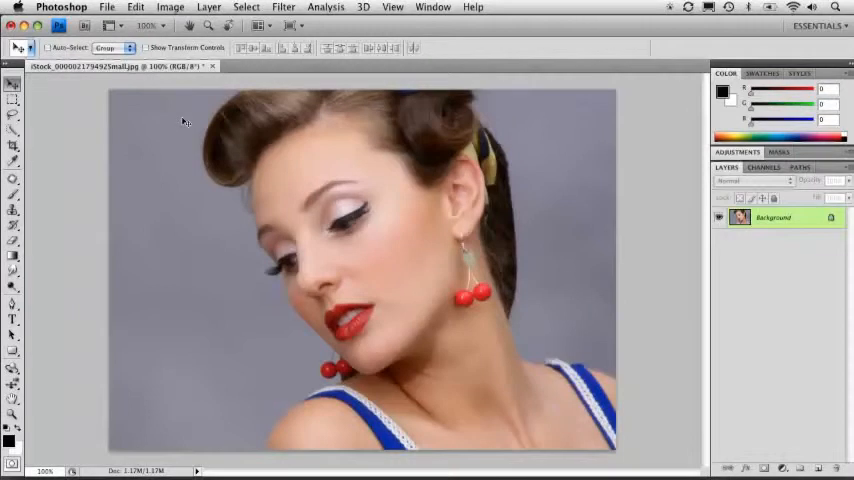
mouse_move(474, 200)
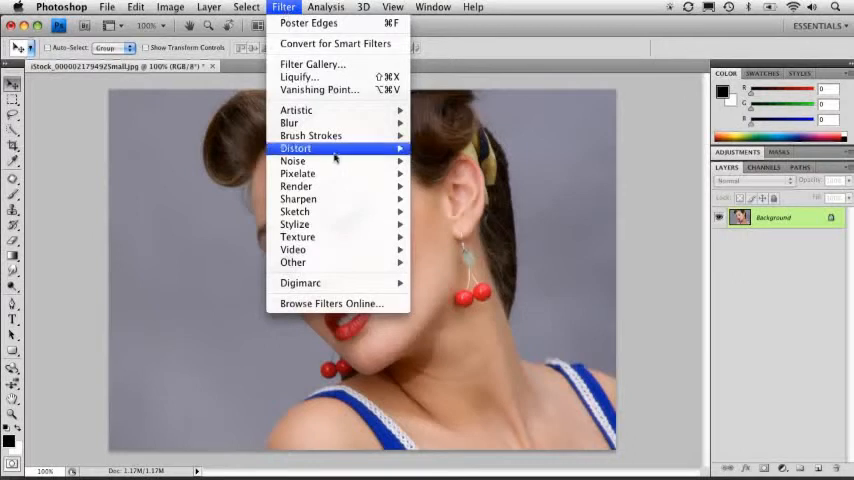
mouse_move(296, 172)
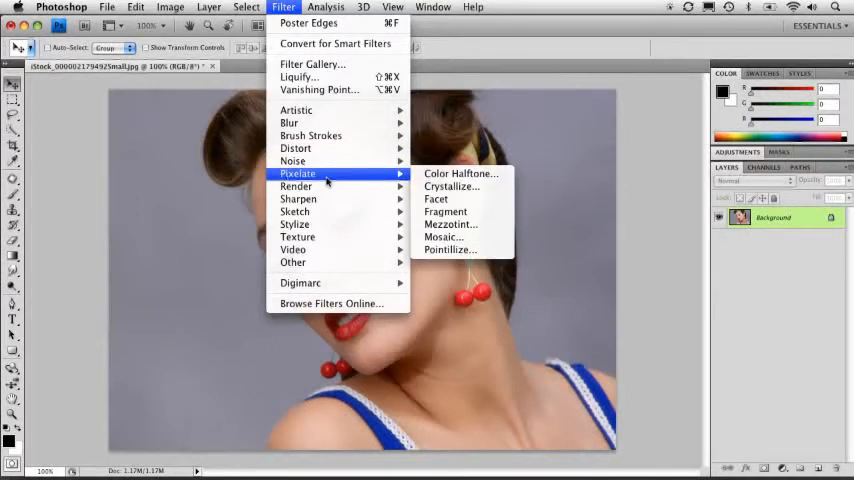
mouse_move(288, 122)
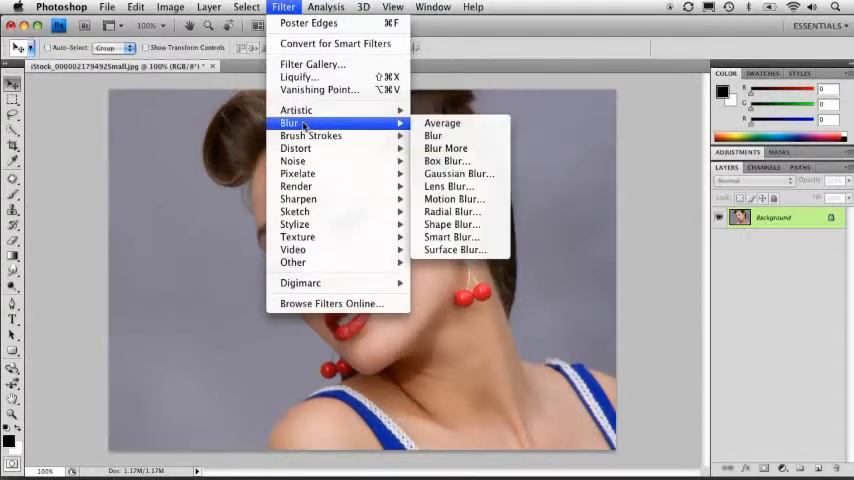
mouse_move(296, 148)
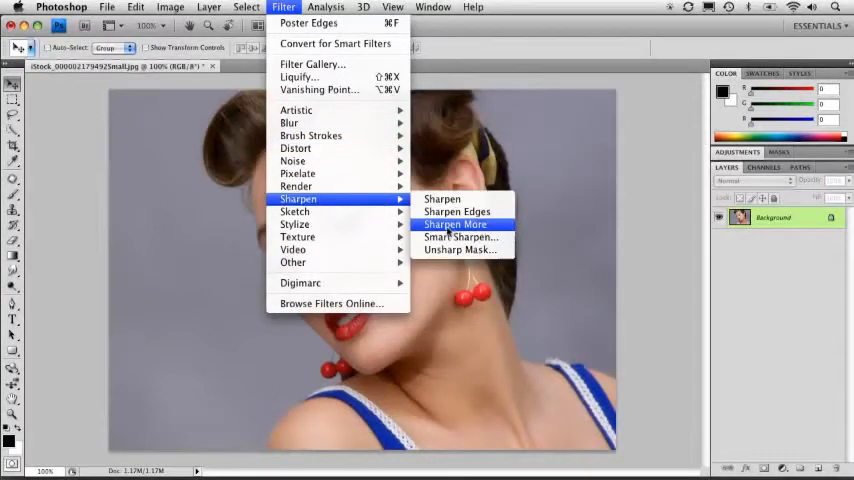
mouse_move(296, 212)
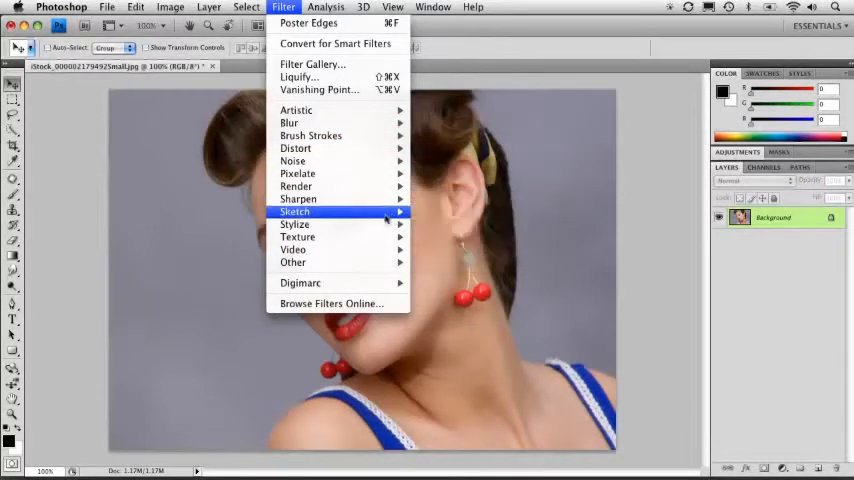
mouse_move(296, 224)
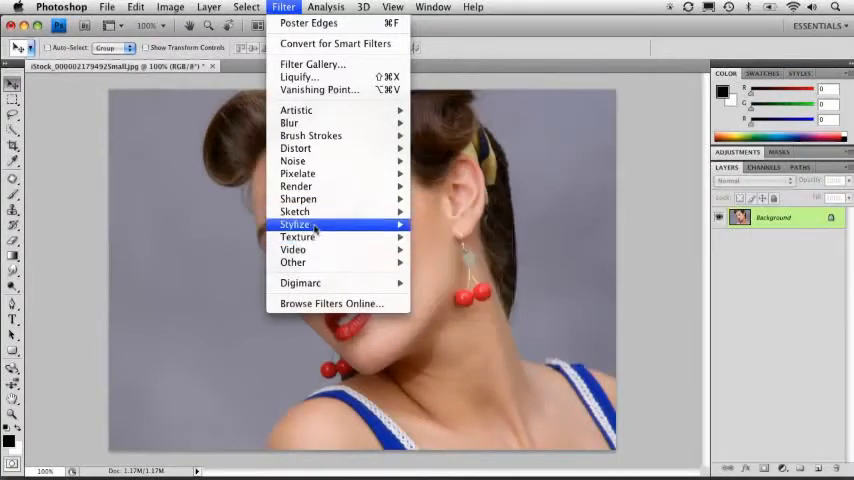
mouse_move(296, 110)
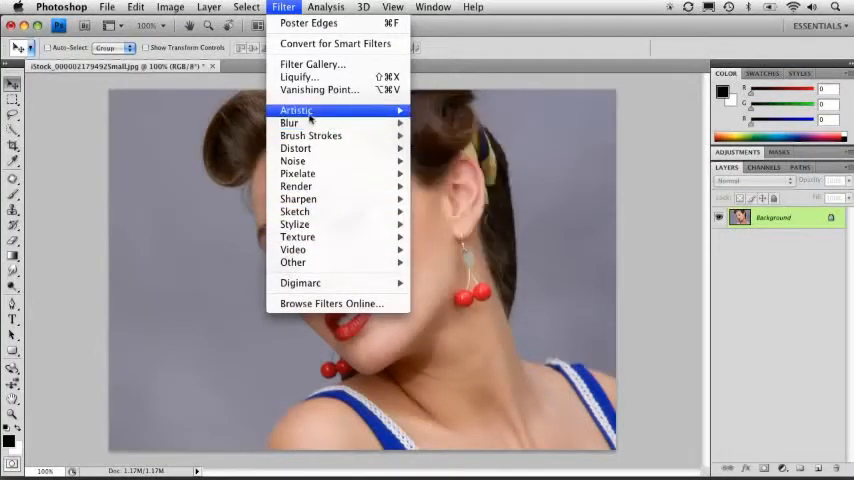
mouse_move(312, 136)
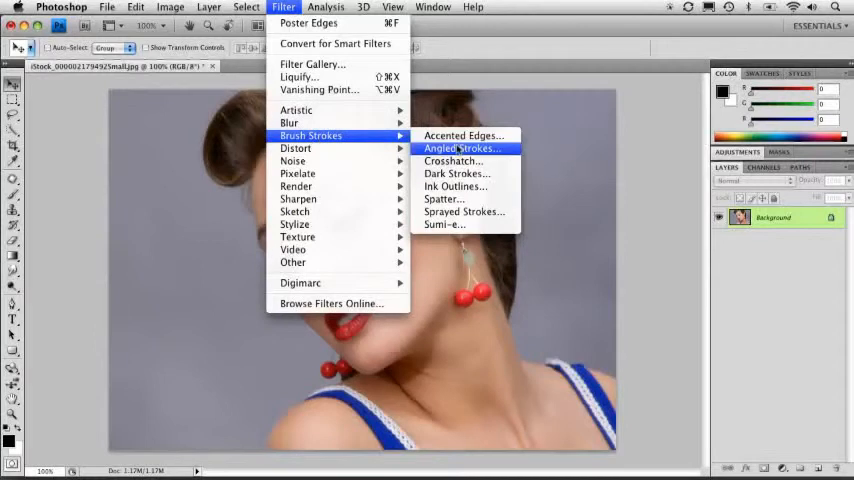
mouse_move(456, 172)
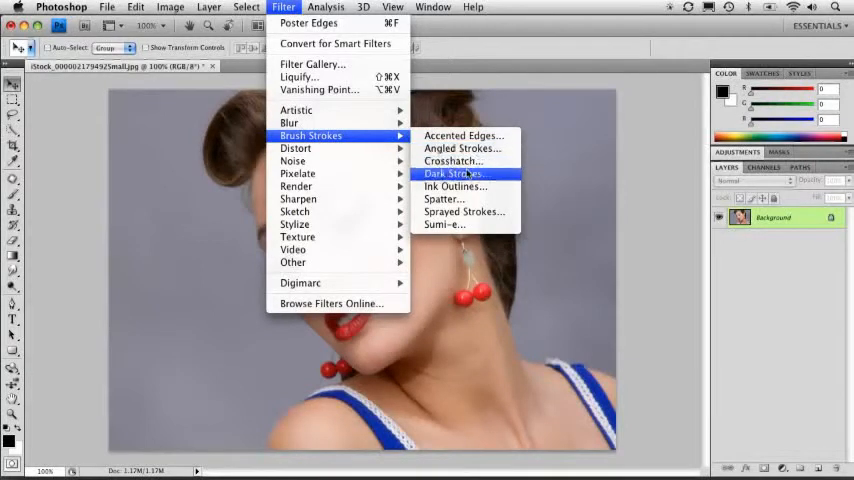
mouse_move(296, 172)
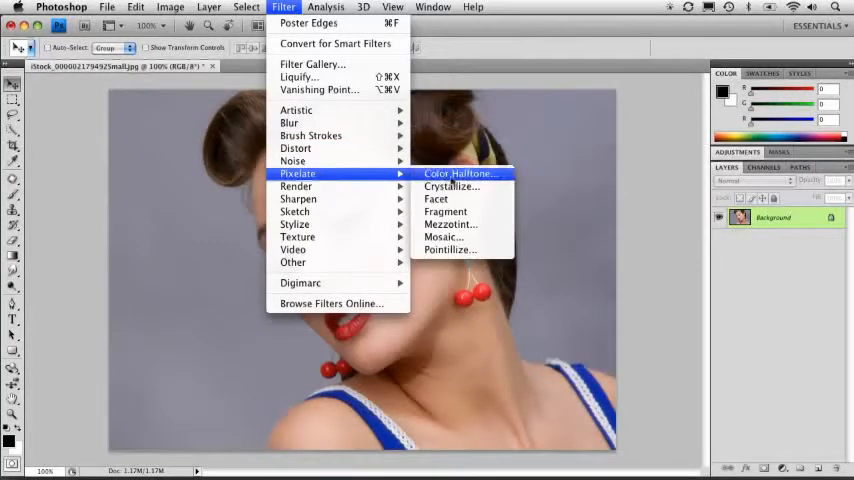
mouse_move(444, 212)
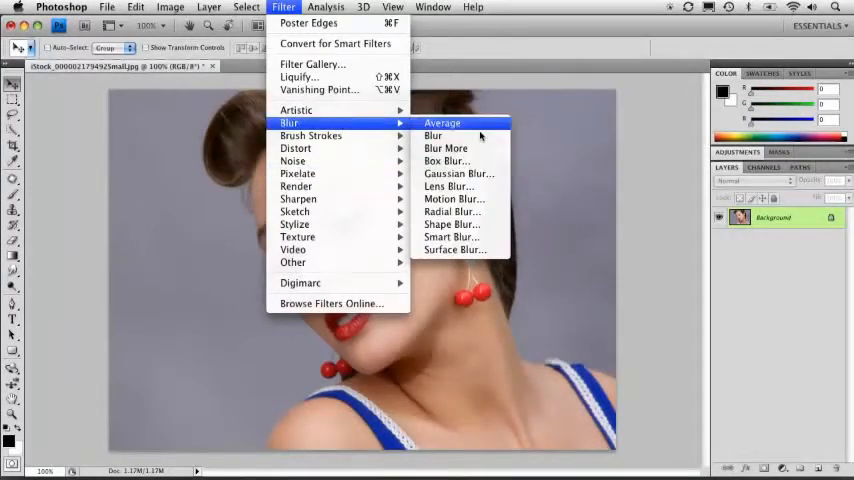
mouse_move(446, 160)
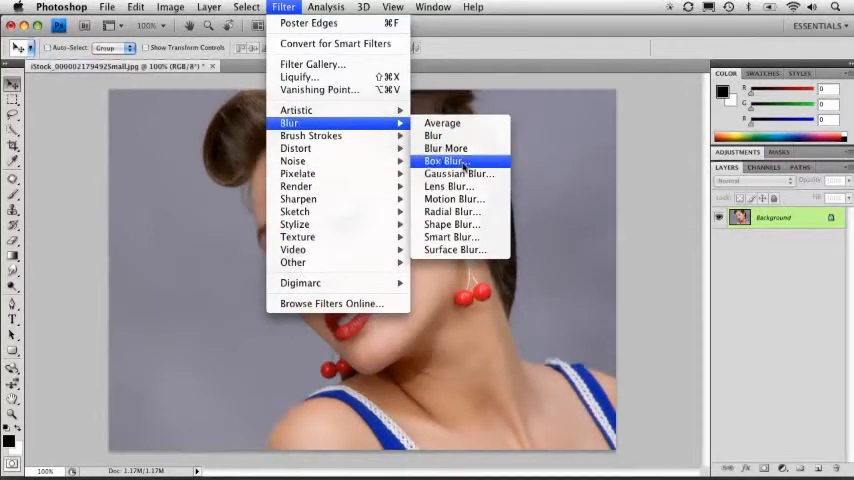
mouse_move(432, 136)
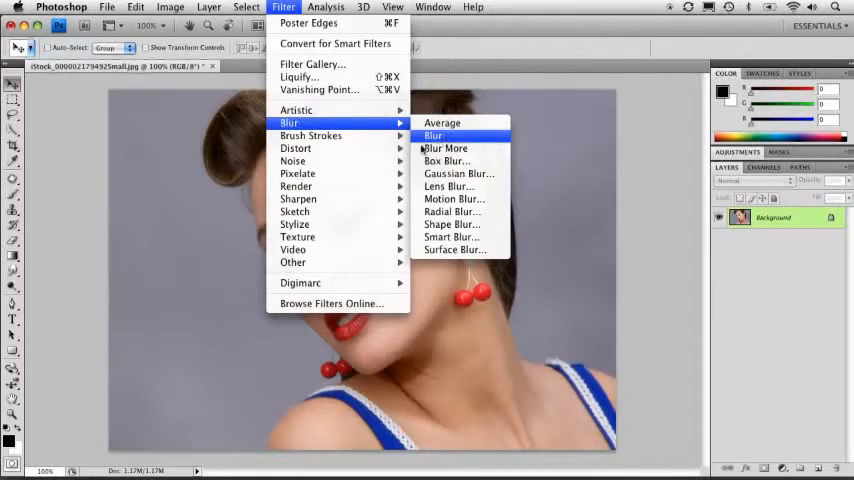
mouse_move(296, 186)
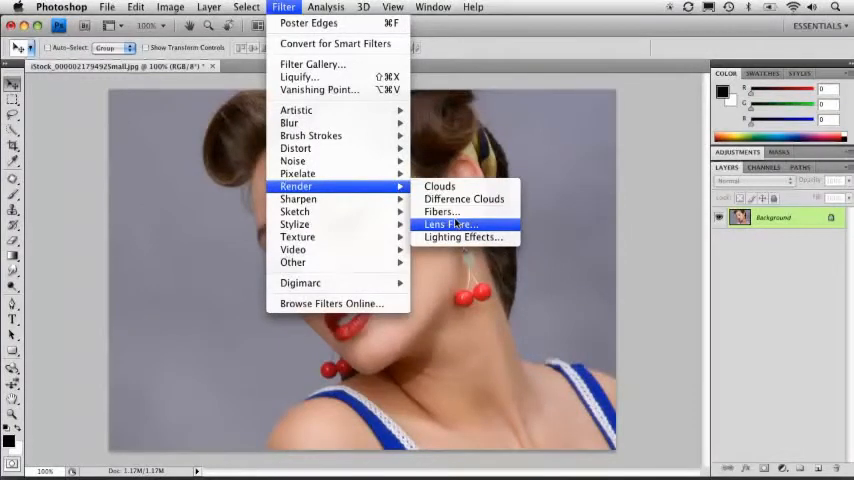
mouse_move(296, 224)
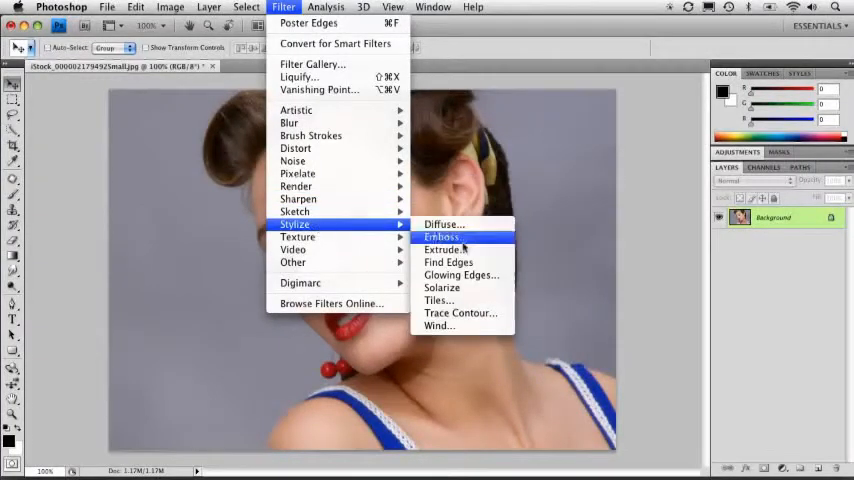
mouse_move(442, 288)
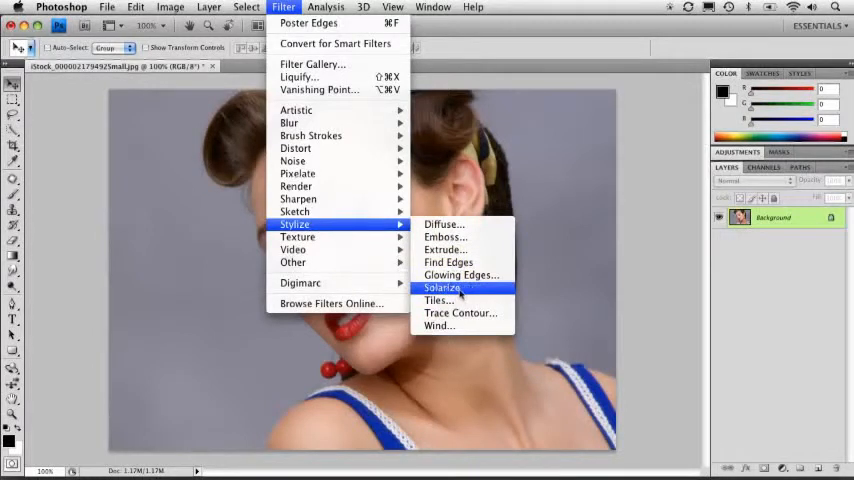
left_click(440, 288)
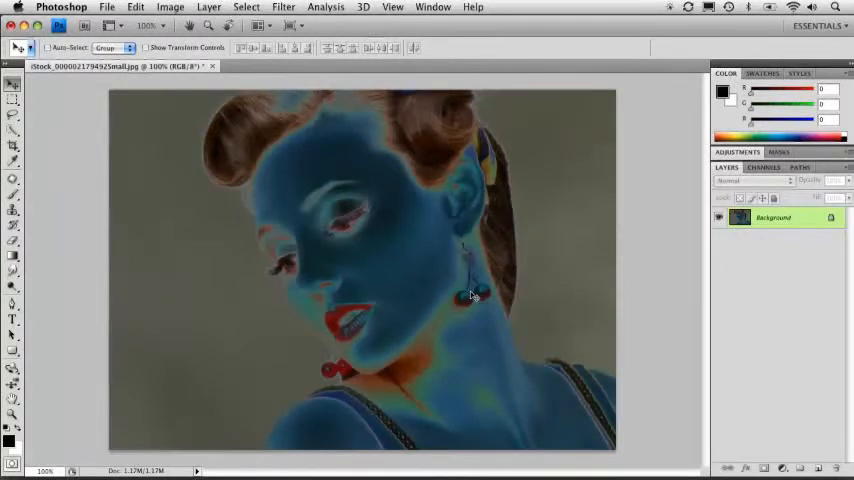
left_click(284, 8)
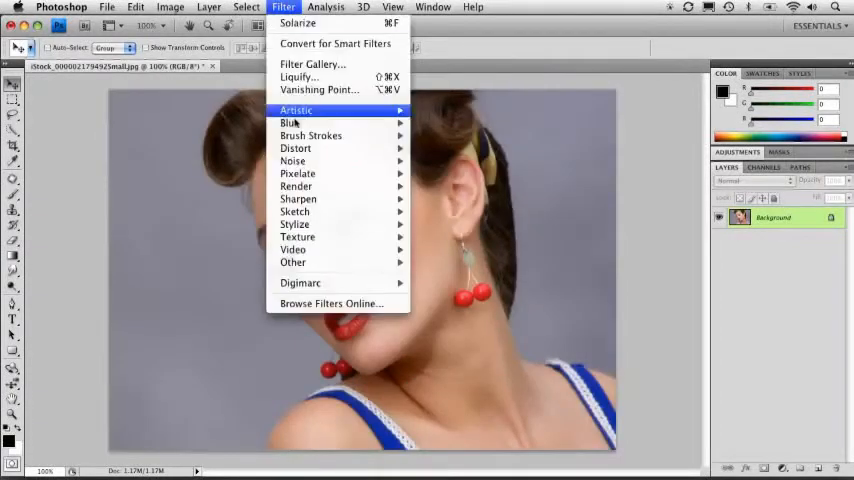
mouse_move(296, 172)
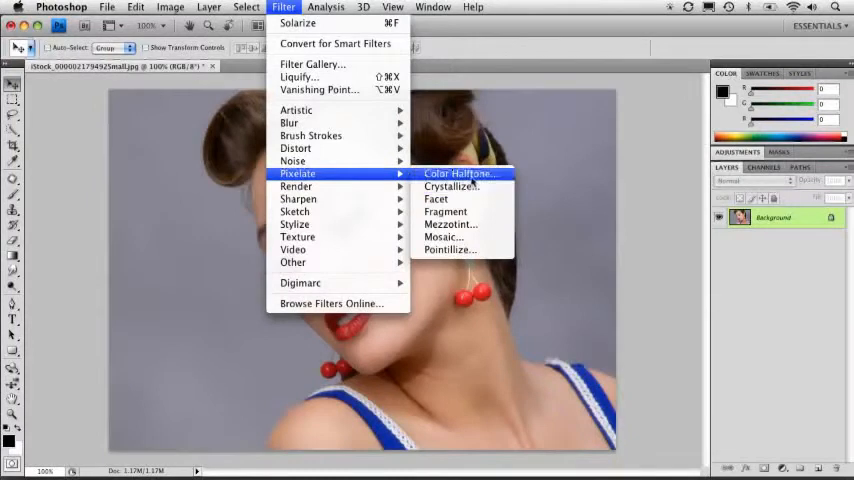
mouse_move(312, 136)
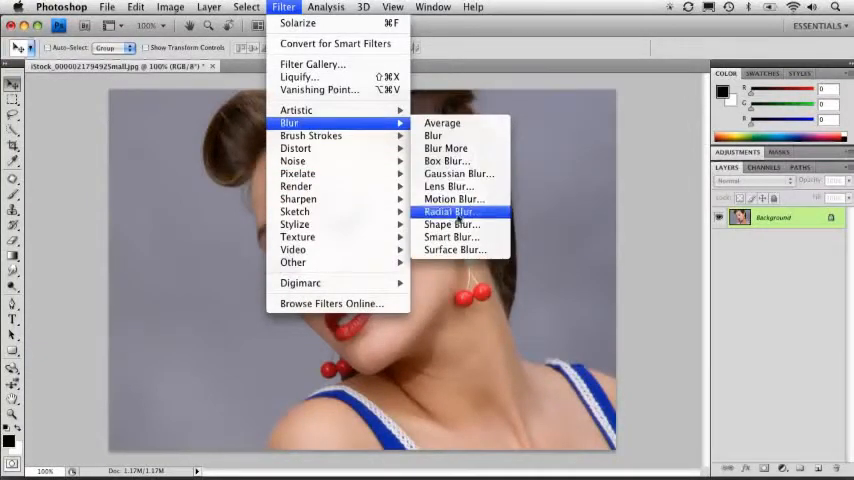
Step: Preview a Gaussian Blur on the portrait, raising then lowering the Radius slider
left_click(460, 172)
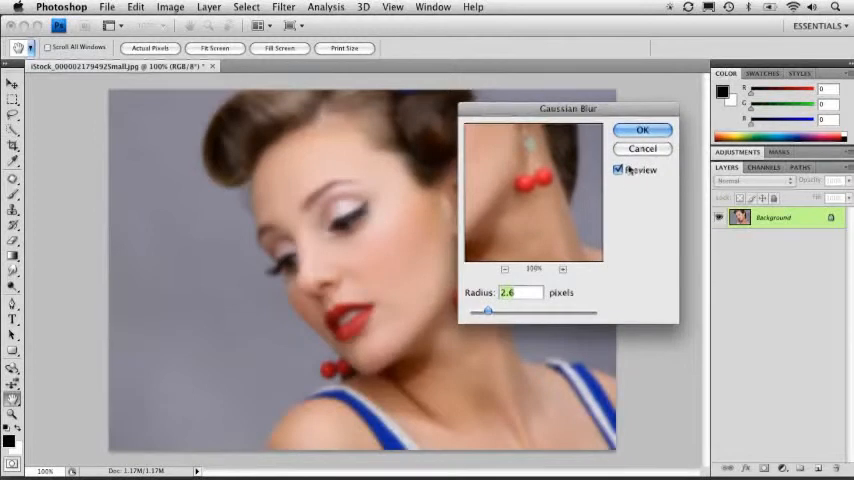
left_click_drag(568, 108, 672, 122)
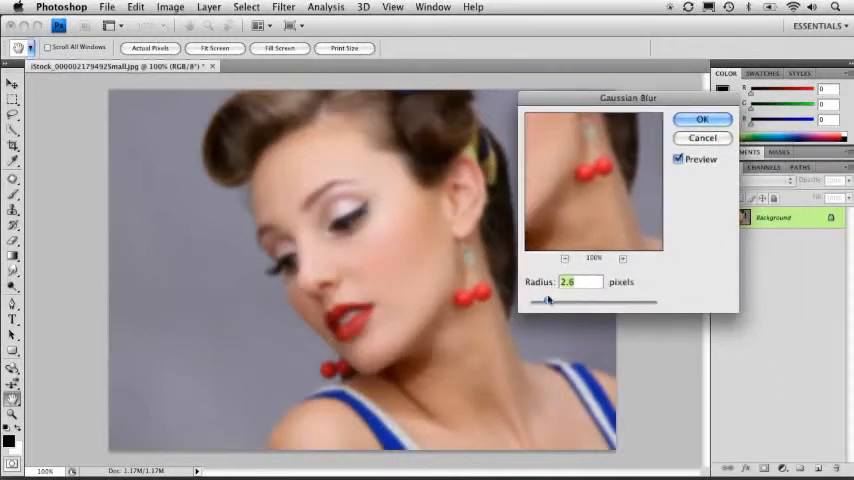
left_click_drag(548, 302, 576, 302)
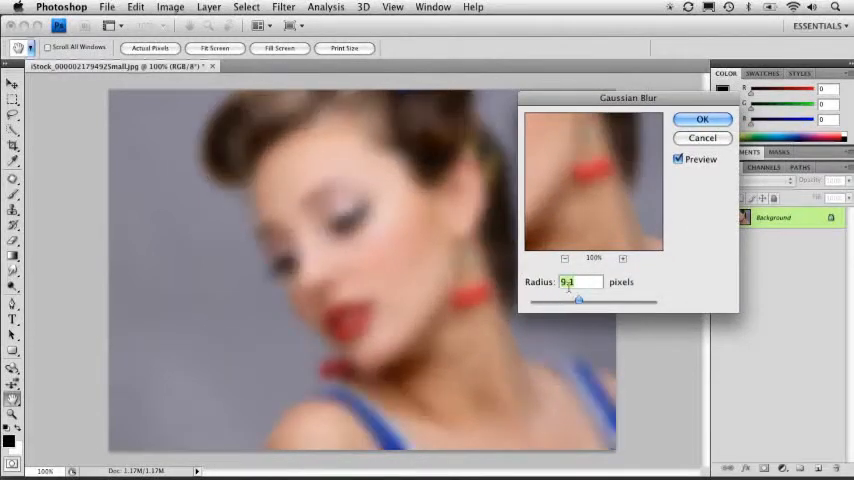
left_click_drag(578, 300, 544, 300)
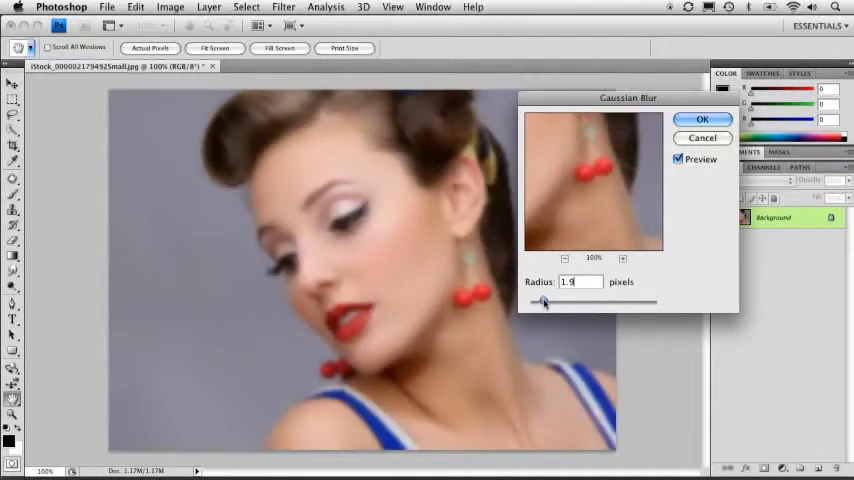
Step: Cancel the Gaussian Blur to keep the sharp portrait and reopen the Filter menu
left_click(704, 120)
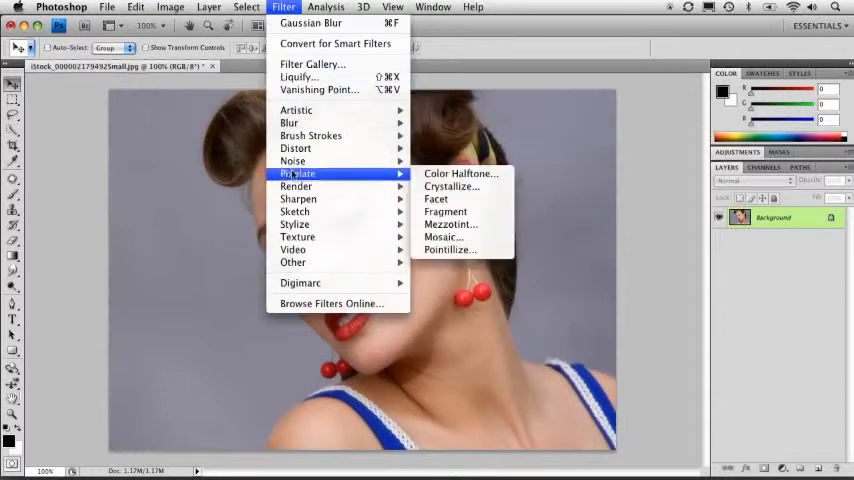
mouse_move(296, 110)
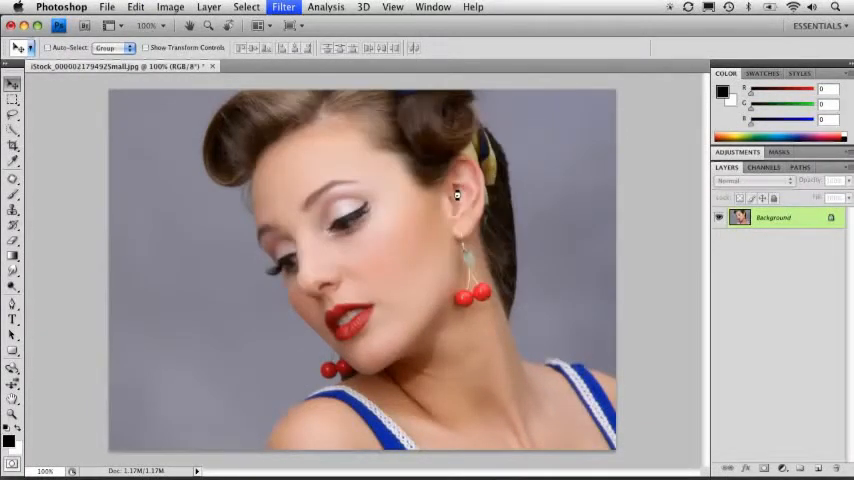
left_click(284, 8)
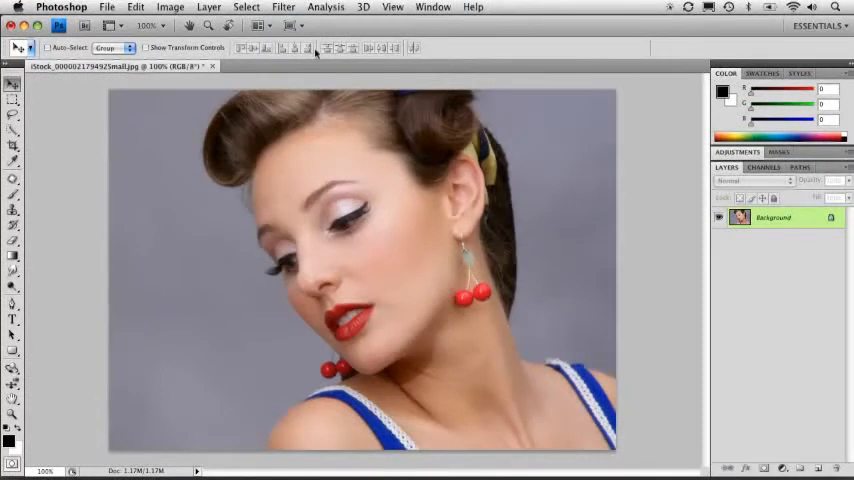
left_click(284, 8)
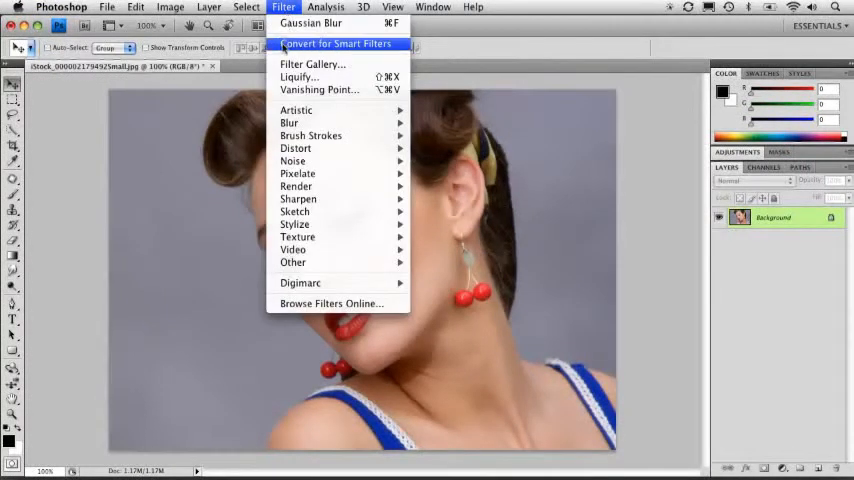
mouse_move(290, 122)
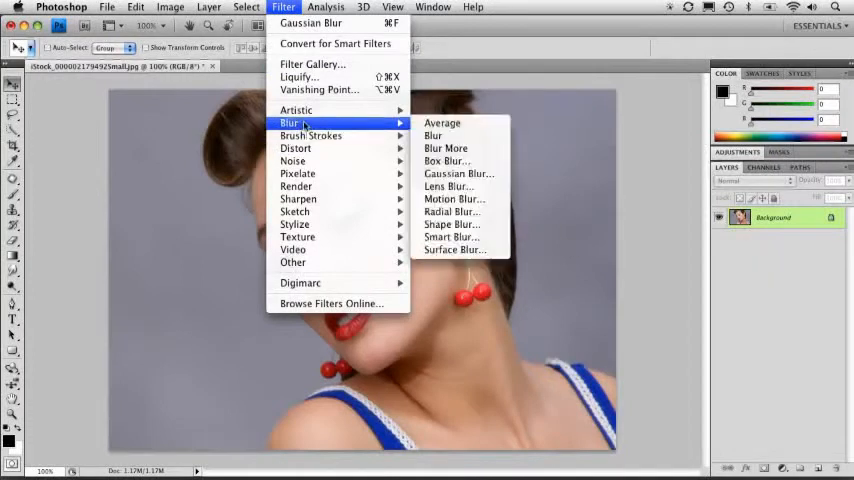
mouse_move(312, 64)
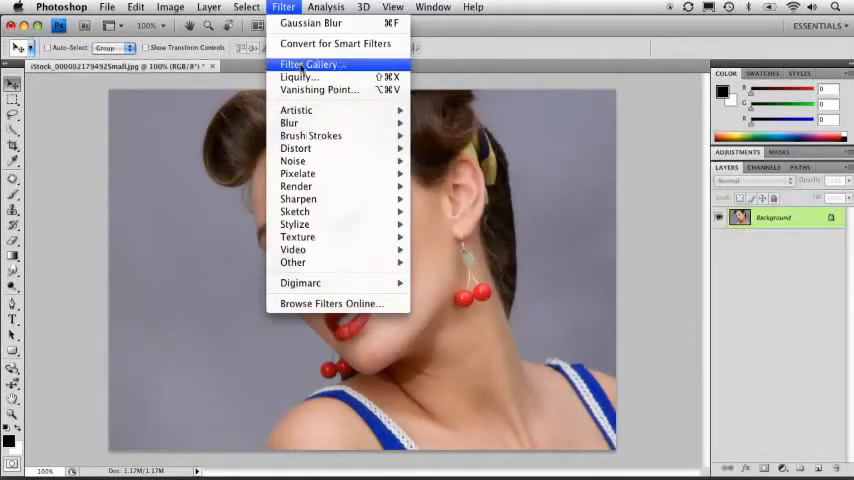
Step: Bring up the Filter Gallery with Diffuse Glow previewing on the portrait
left_click(310, 64)
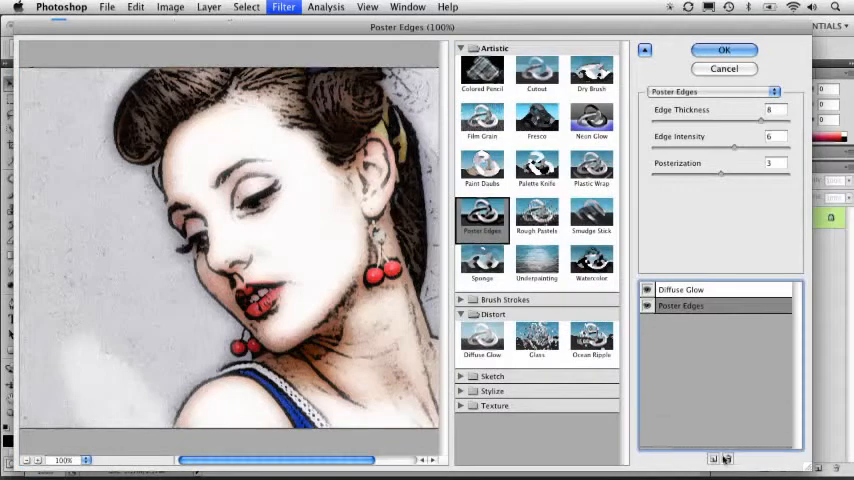
left_click(482, 340)
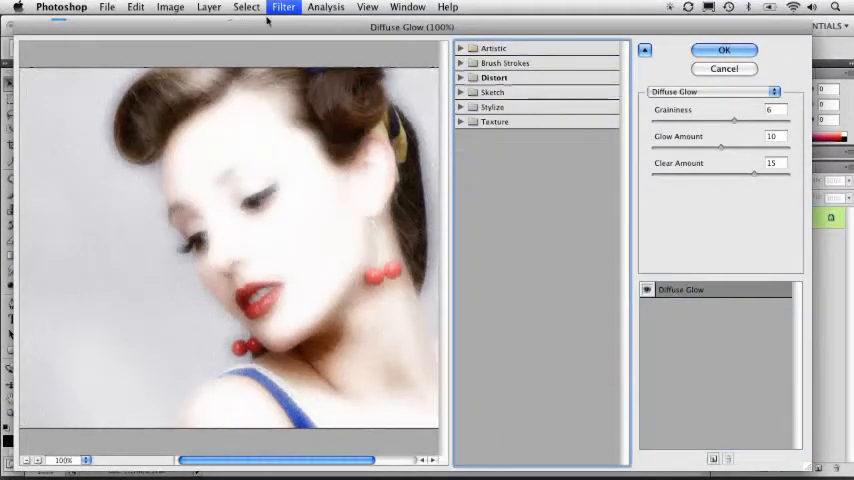
Step: Try Palette Knife and Watercolor, settle on Poster Edges with lowered Edge Intensity
left_click(492, 48)
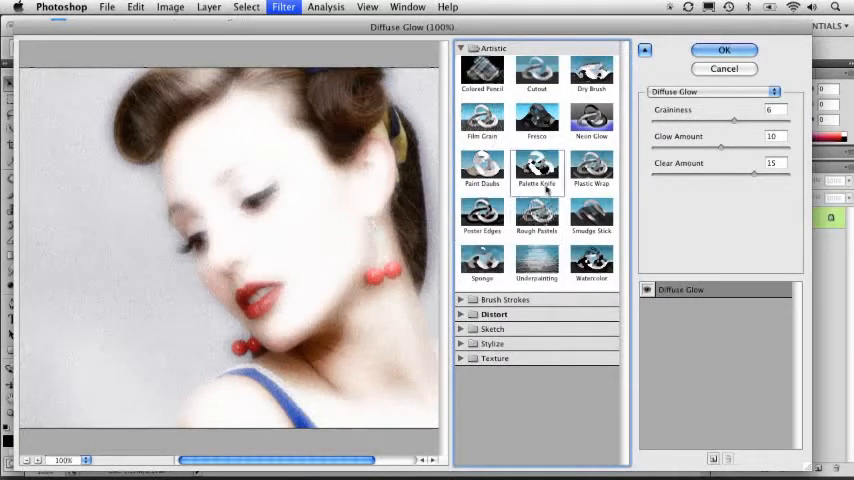
left_click(536, 170)
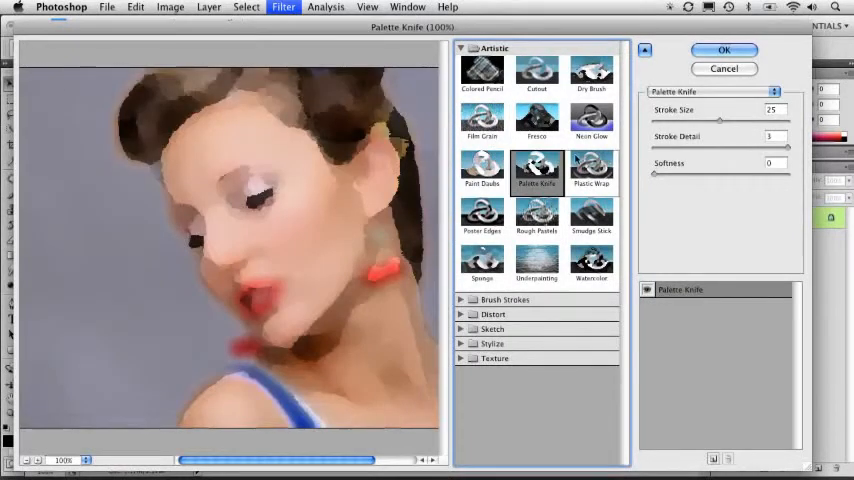
left_click(592, 264)
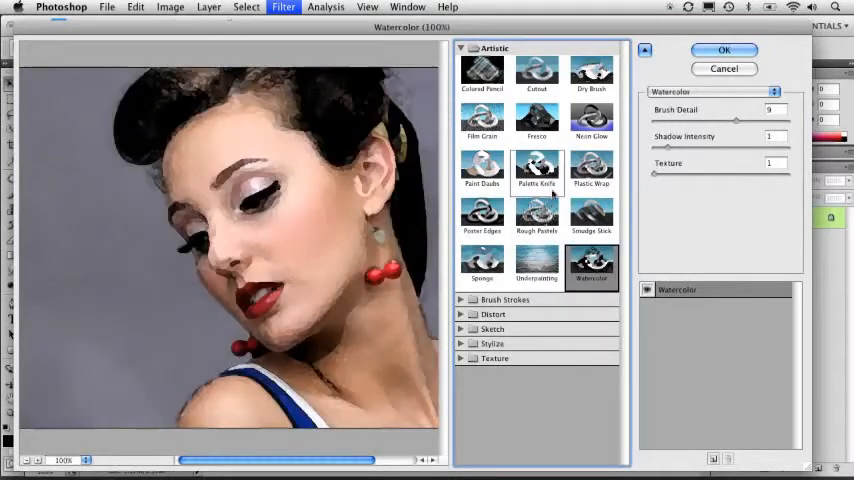
left_click(482, 216)
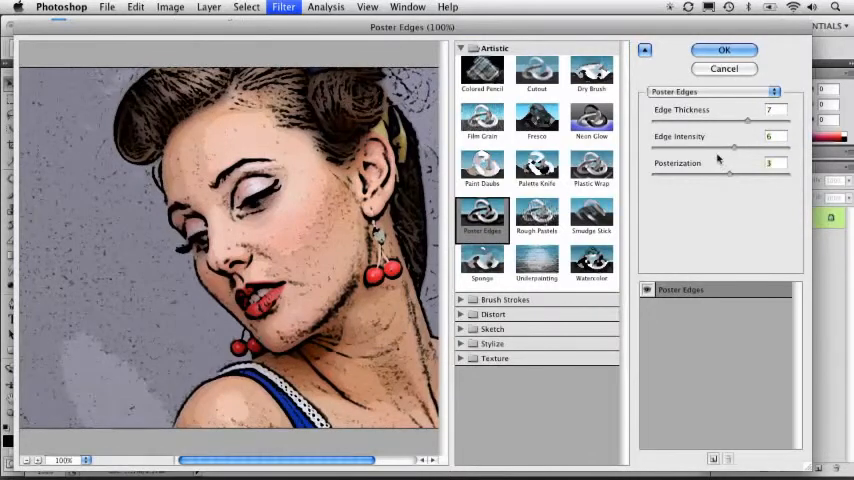
left_click_drag(730, 148, 708, 148)
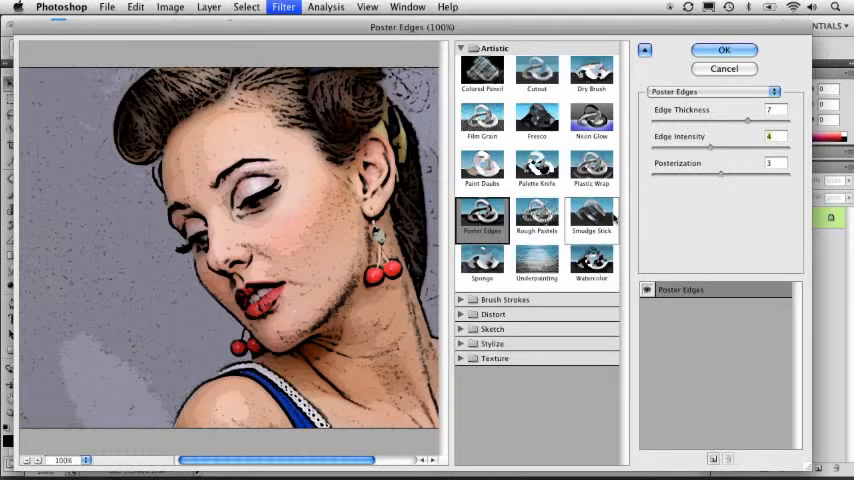
mouse_move(688, 252)
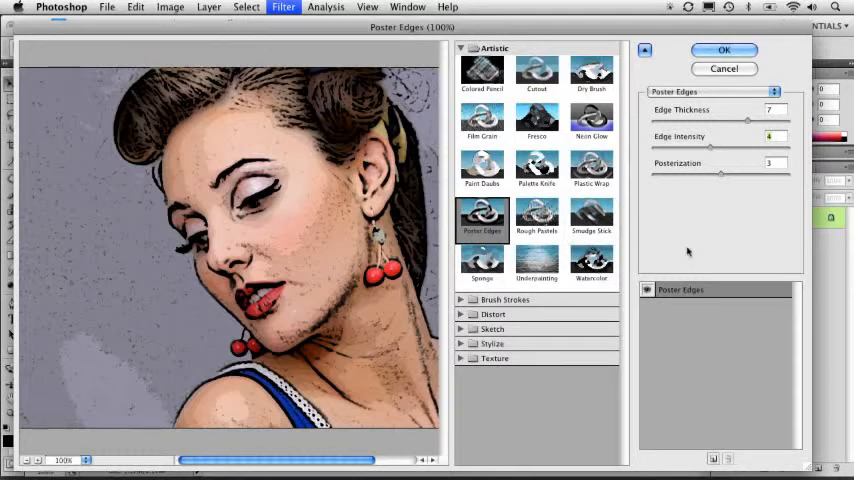
mouse_move(670, 290)
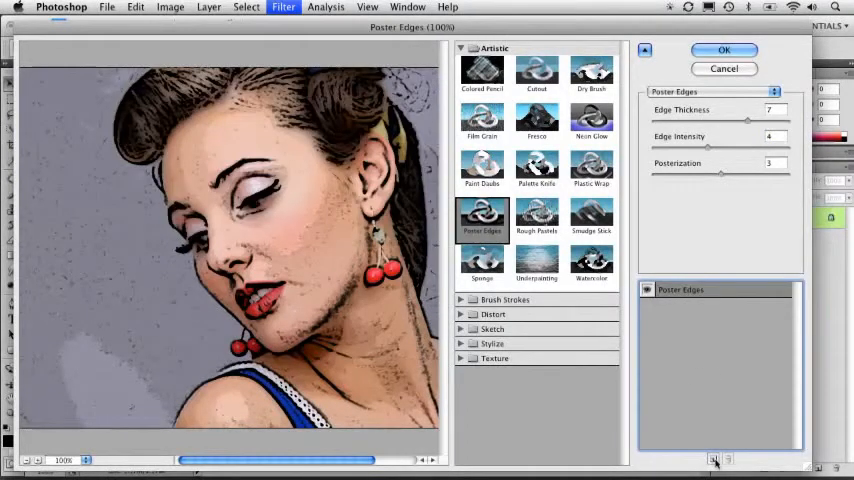
Step: Add a second effect layer, try Dry Brush, choose Cutout and raise Number of Levels and Edge Simplicity
left_click(716, 458)
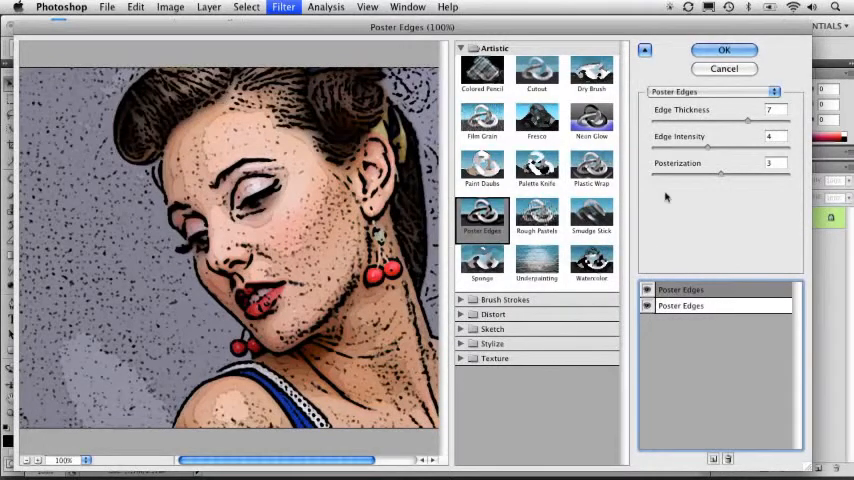
left_click(592, 70)
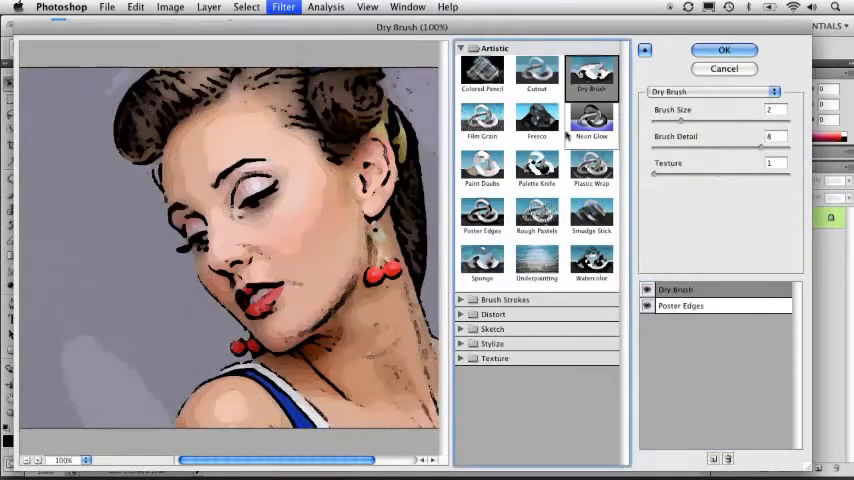
left_click(536, 70)
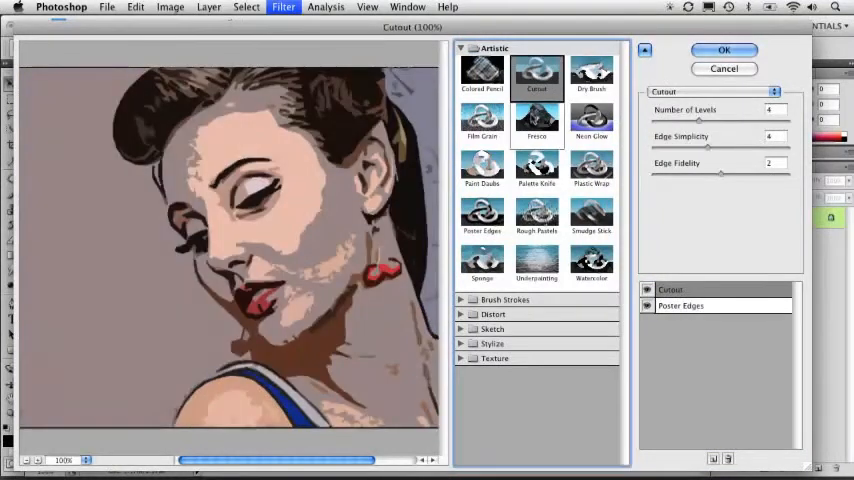
left_click_drag(696, 120, 732, 120)
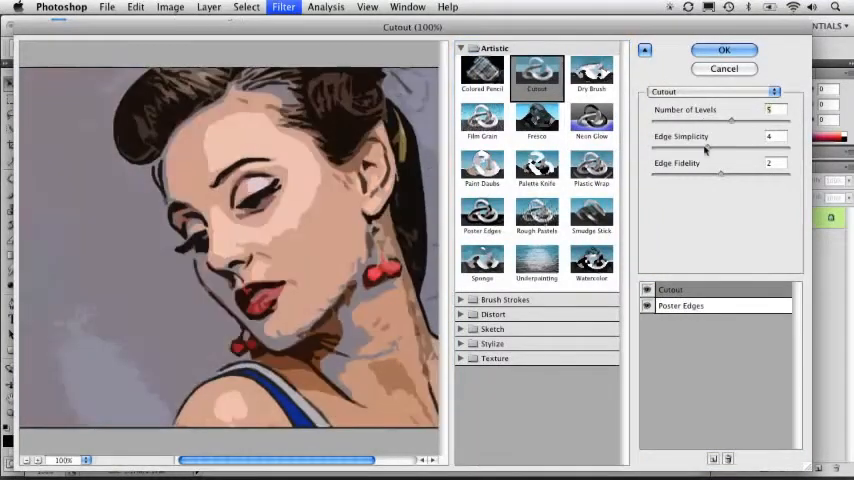
left_click_drag(732, 148, 770, 148)
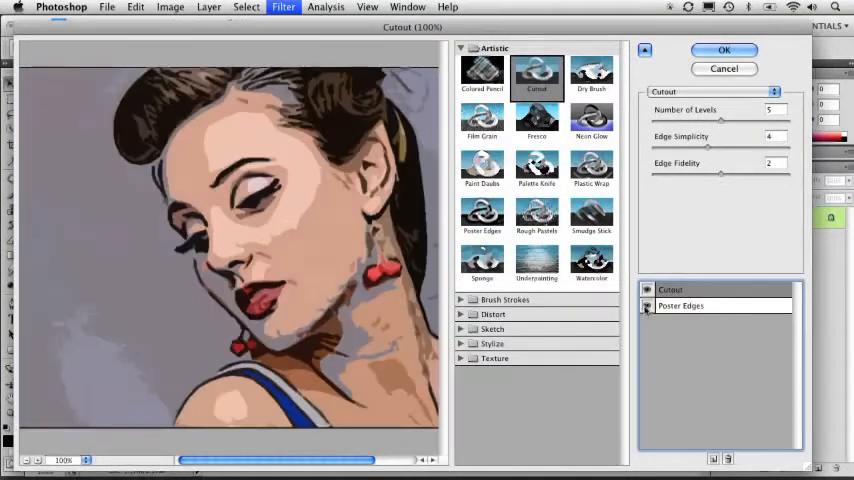
left_click(680, 304)
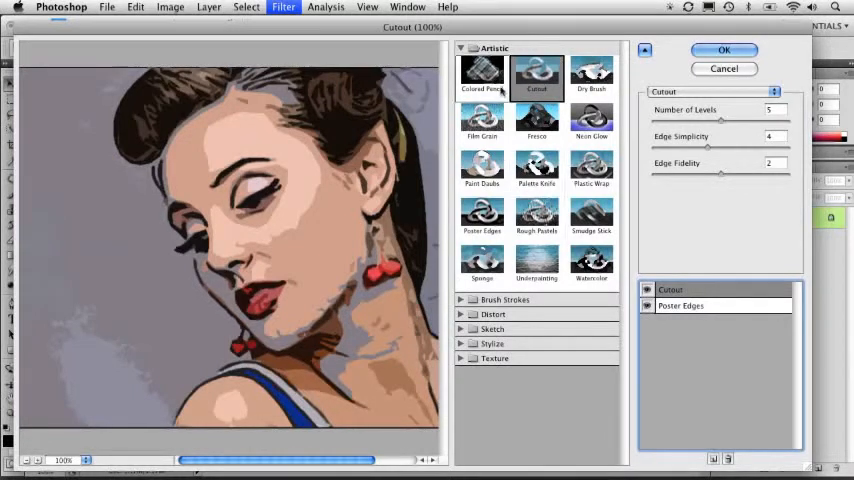
Step: Commit the stacked effects, then apply the Chrome sketch filter to the portrait
left_click(724, 50)
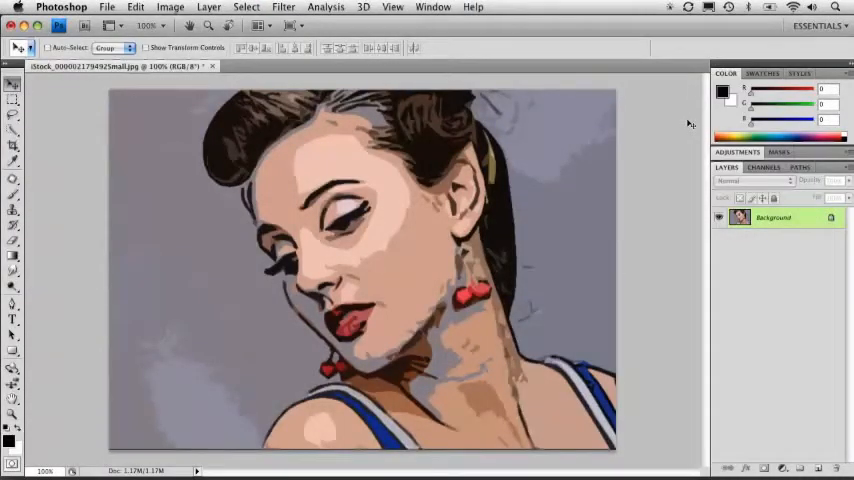
left_click(284, 8)
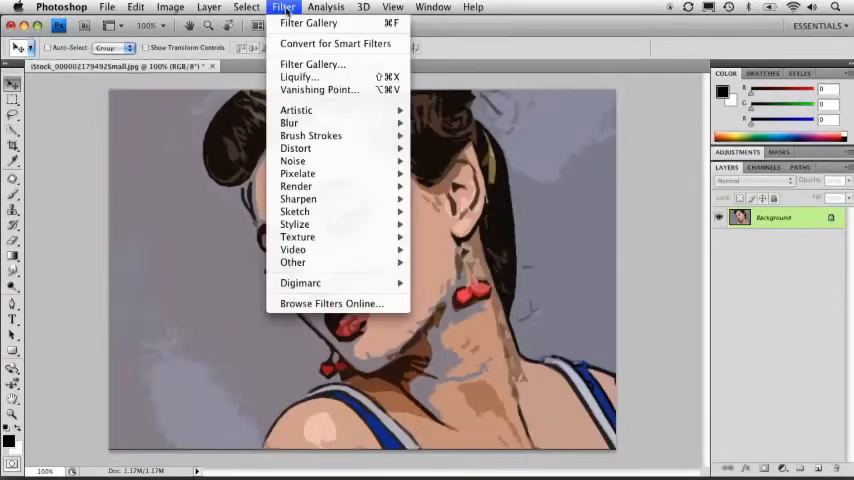
mouse_move(308, 22)
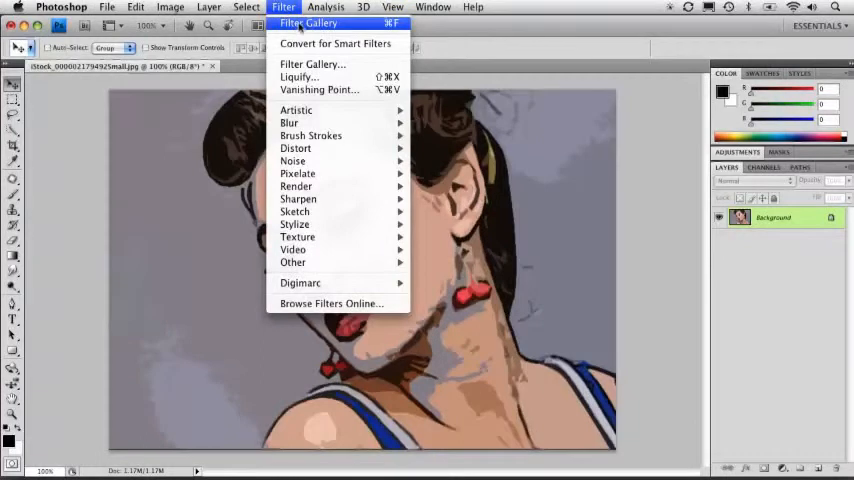
mouse_move(296, 186)
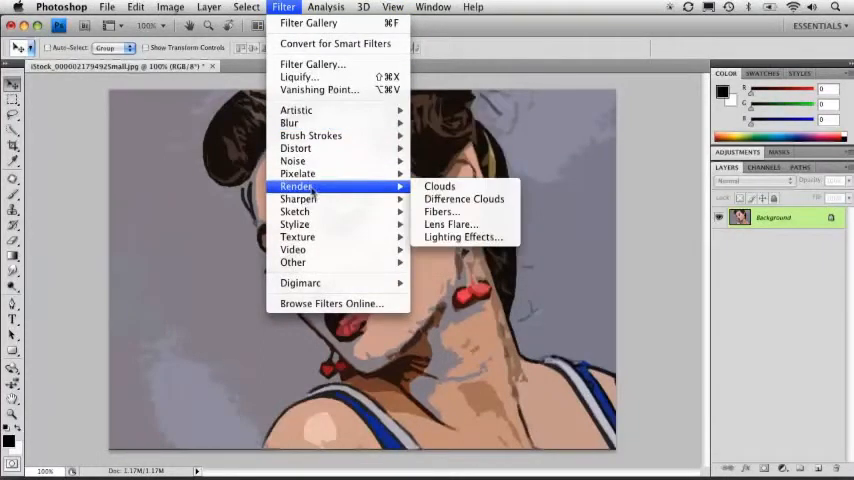
mouse_move(296, 212)
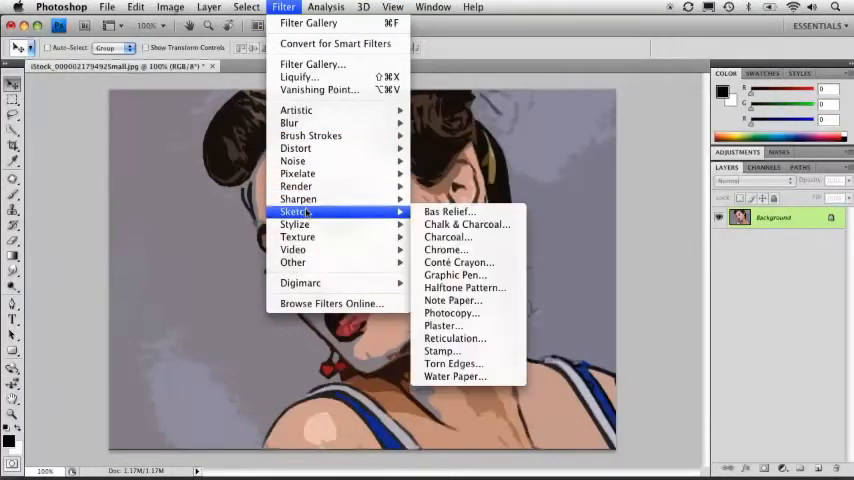
mouse_move(444, 250)
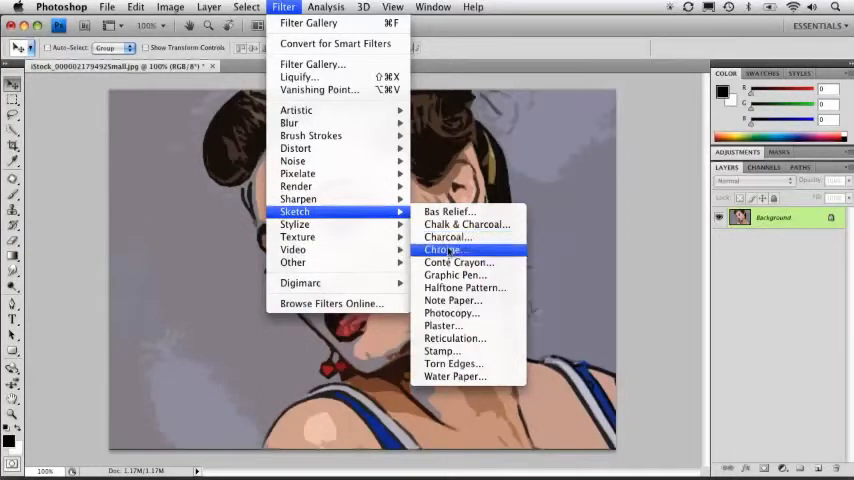
left_click(442, 250)
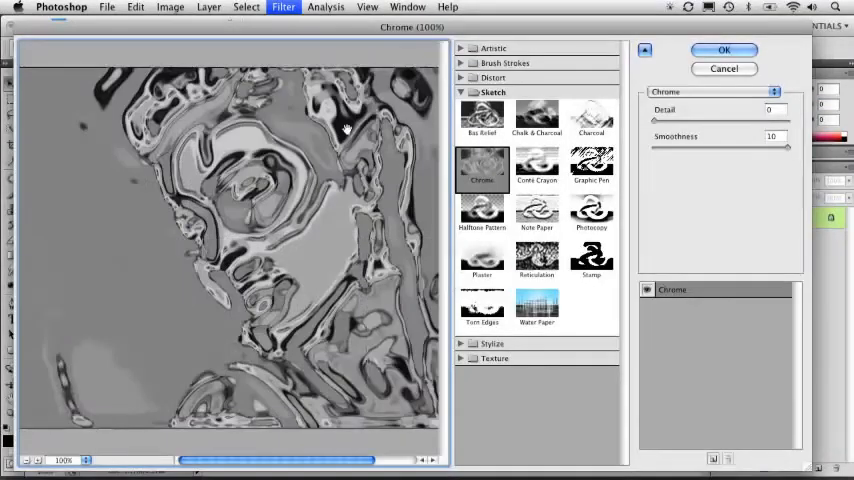
left_click(724, 50)
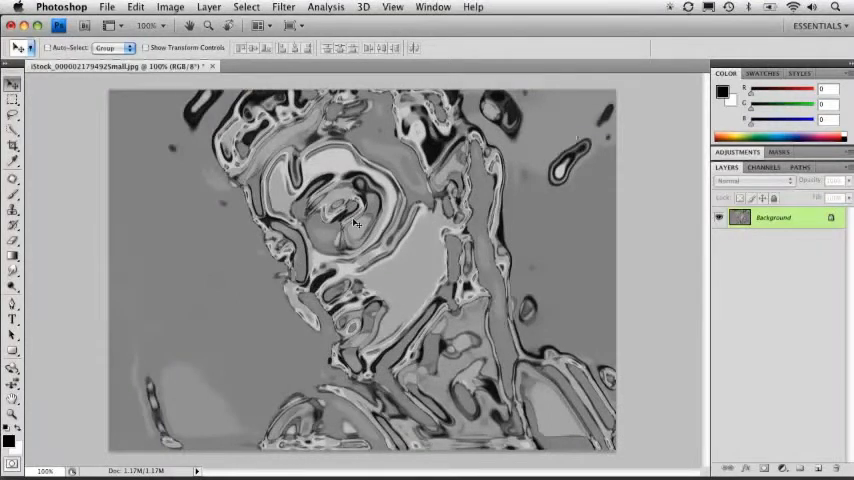
Step: Apply the Film Grain artistic filter over the cartoon portrait
left_click(284, 8)
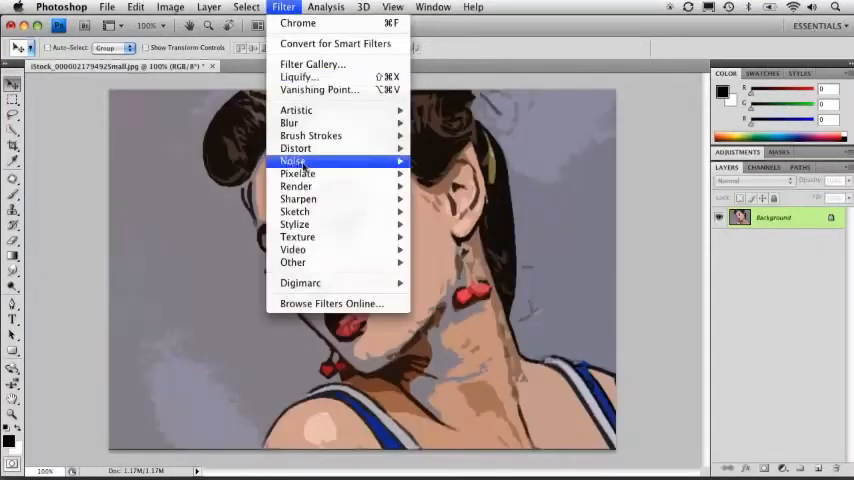
mouse_move(296, 110)
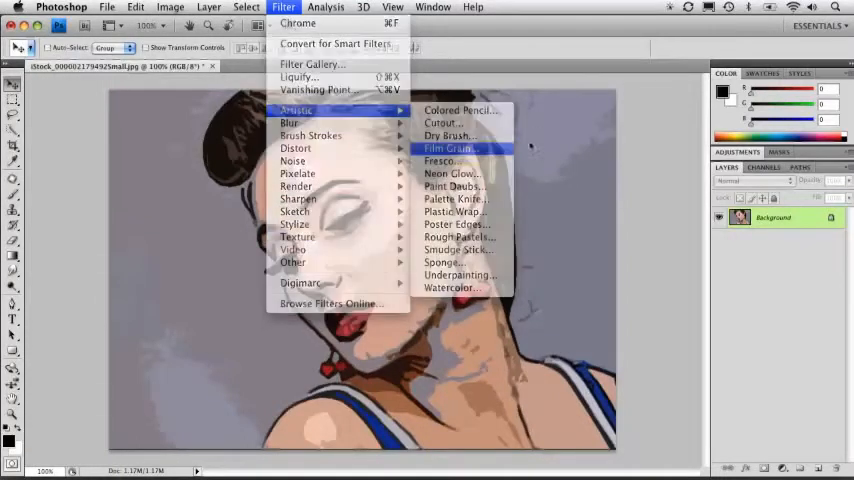
left_click(450, 148)
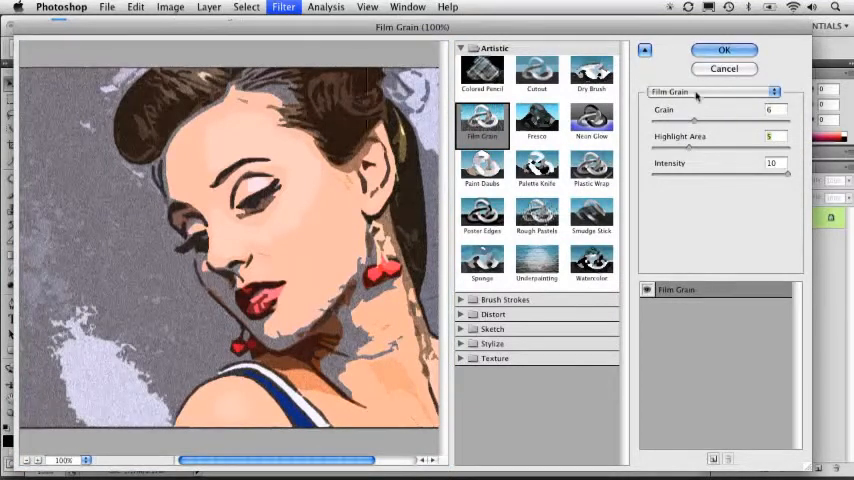
left_click(724, 50)
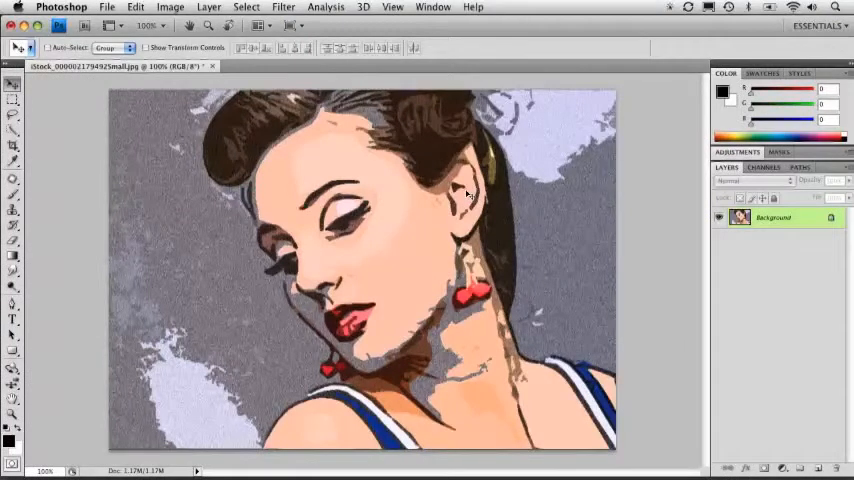
Step: Repeat Film Grain from the top of the Filter menu for a grainier texture
left_click(284, 8)
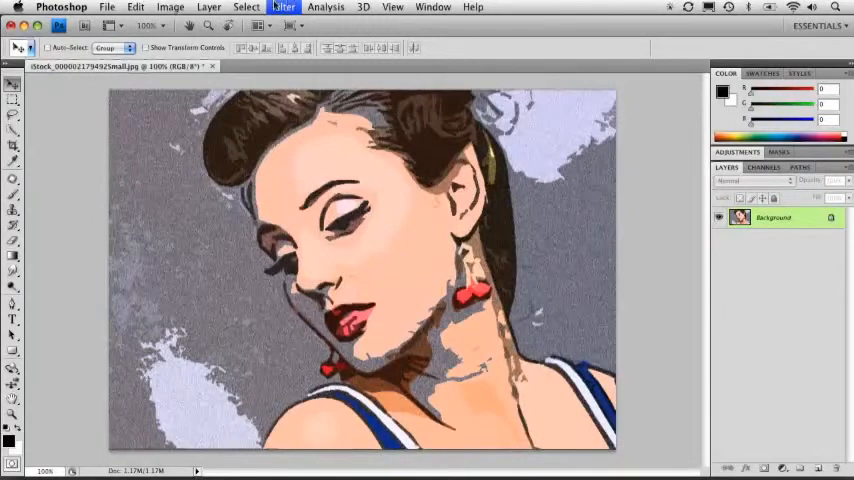
left_click(284, 8)
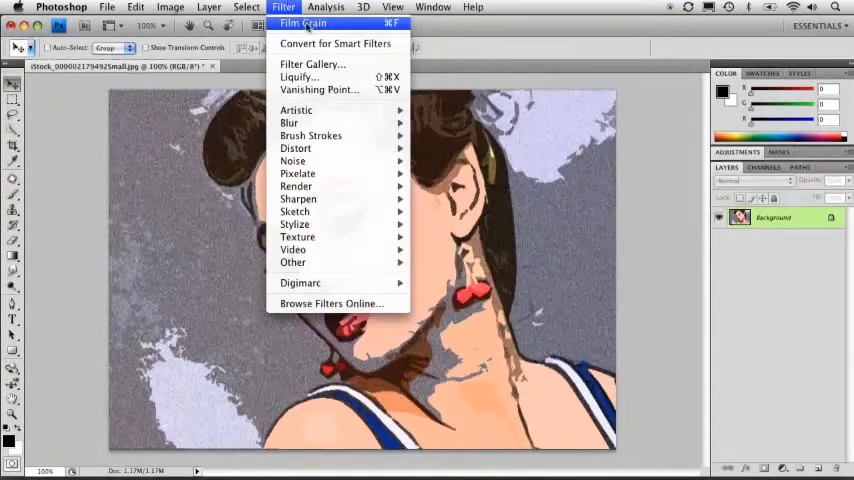
left_click(326, 8)
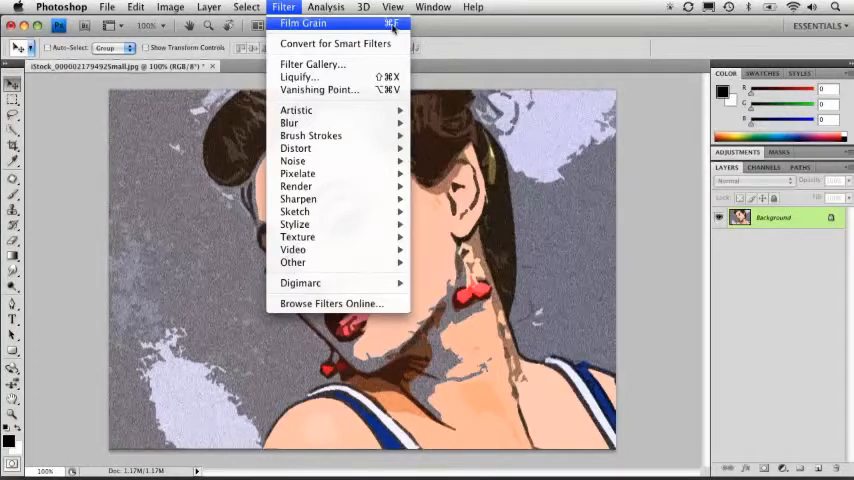
left_click(284, 8)
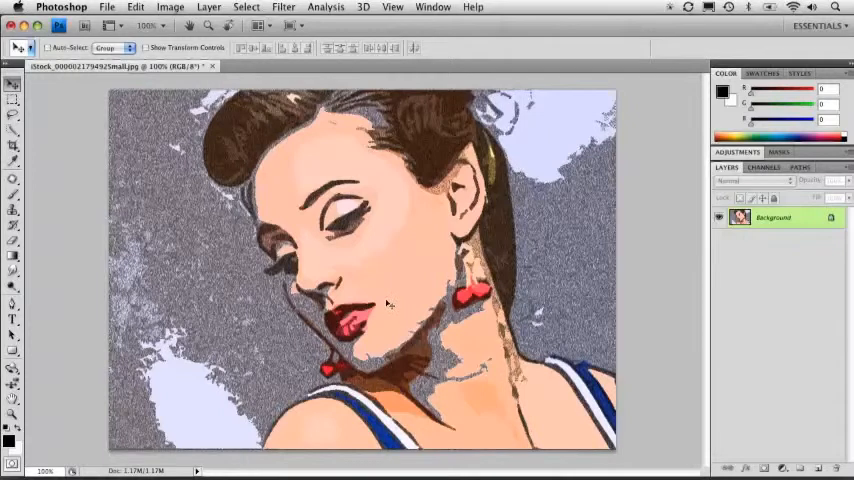
left_click(284, 8)
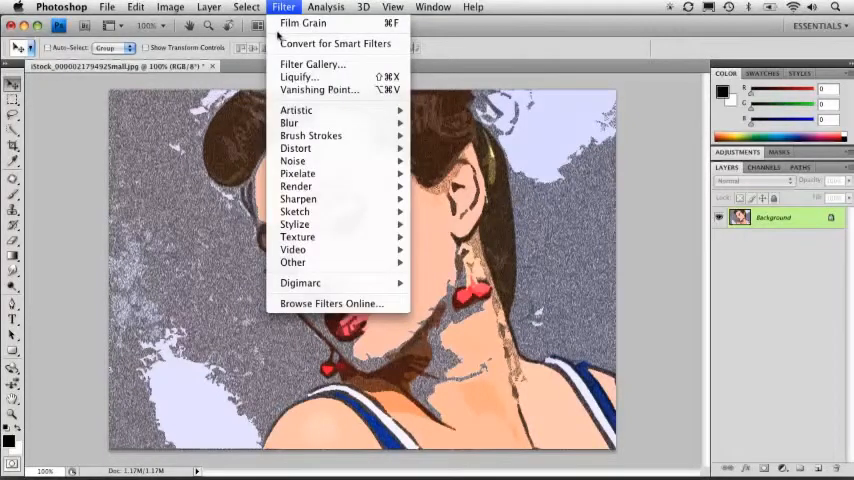
mouse_move(296, 224)
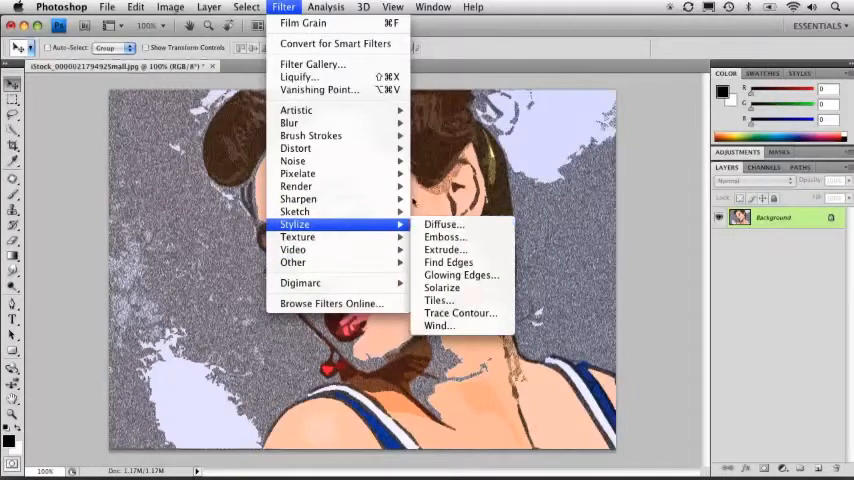
mouse_move(298, 198)
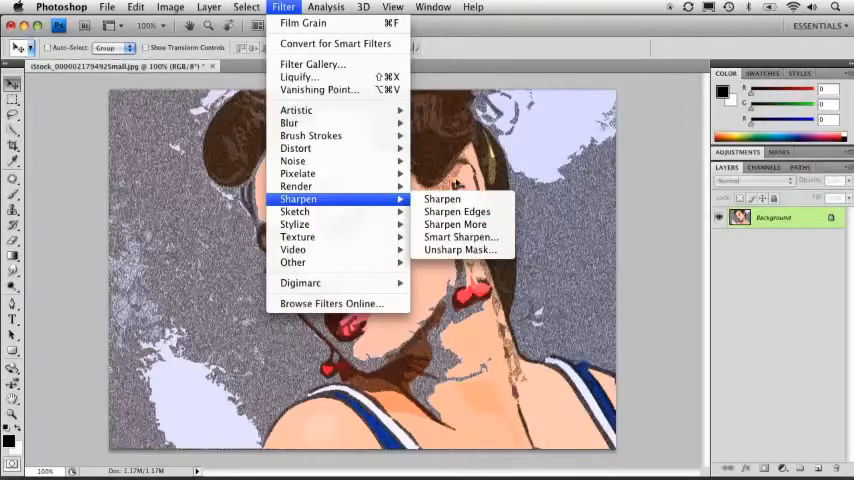
mouse_move(442, 200)
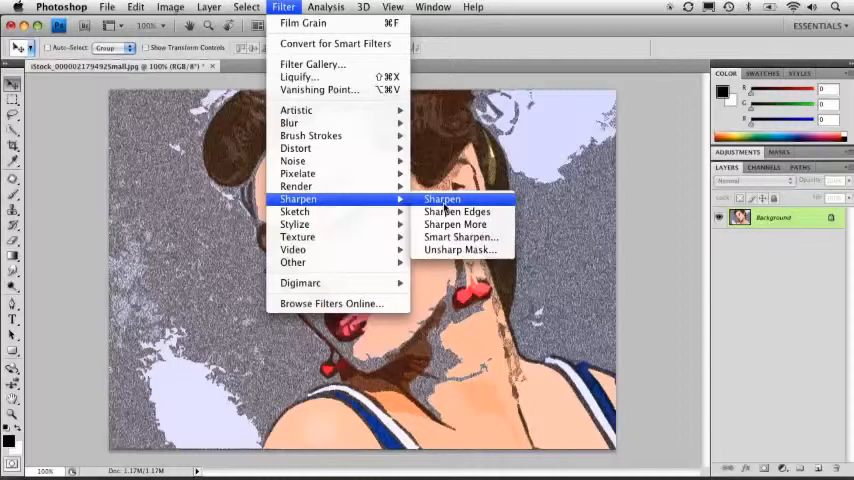
mouse_move(296, 188)
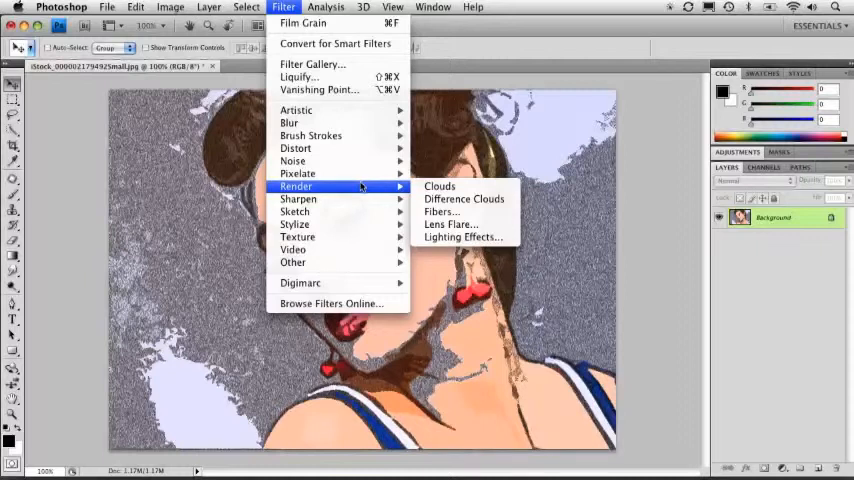
mouse_move(296, 110)
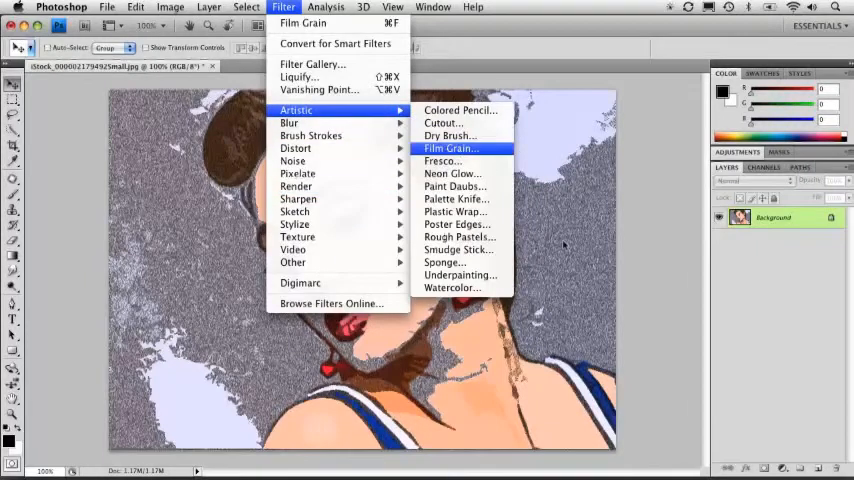
Step: Reopen Film Grain and lower its Highlight Area slider
left_click(452, 148)
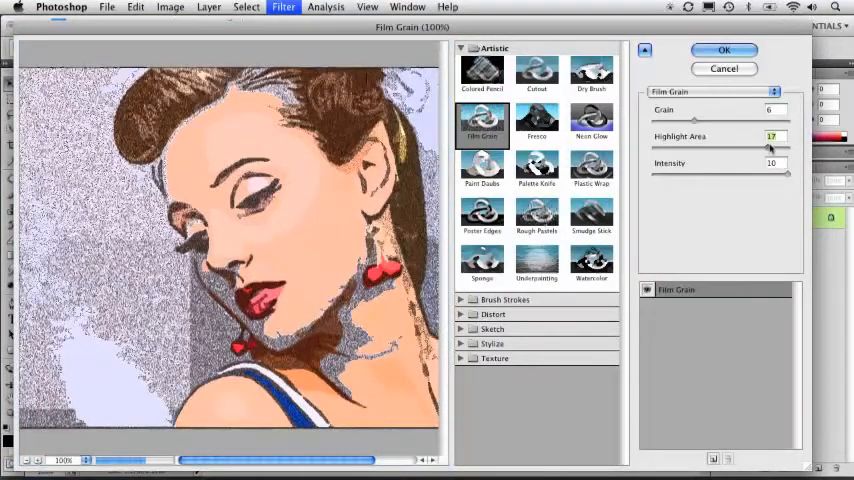
left_click_drag(770, 148, 650, 148)
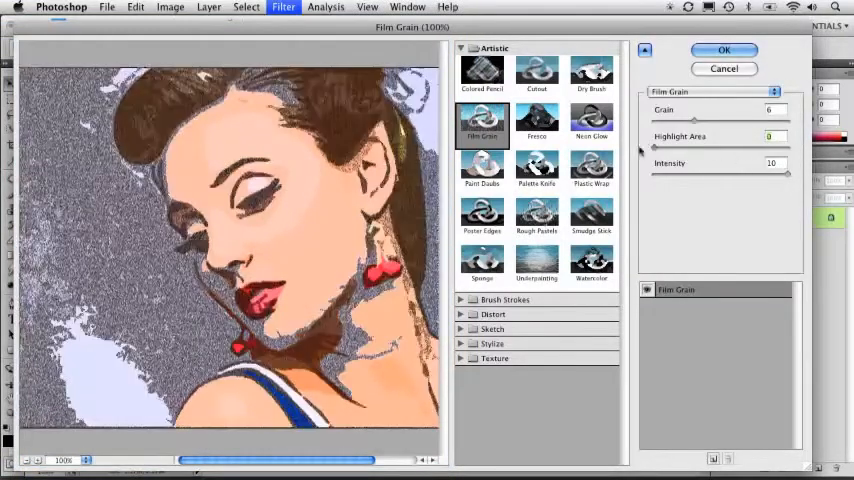